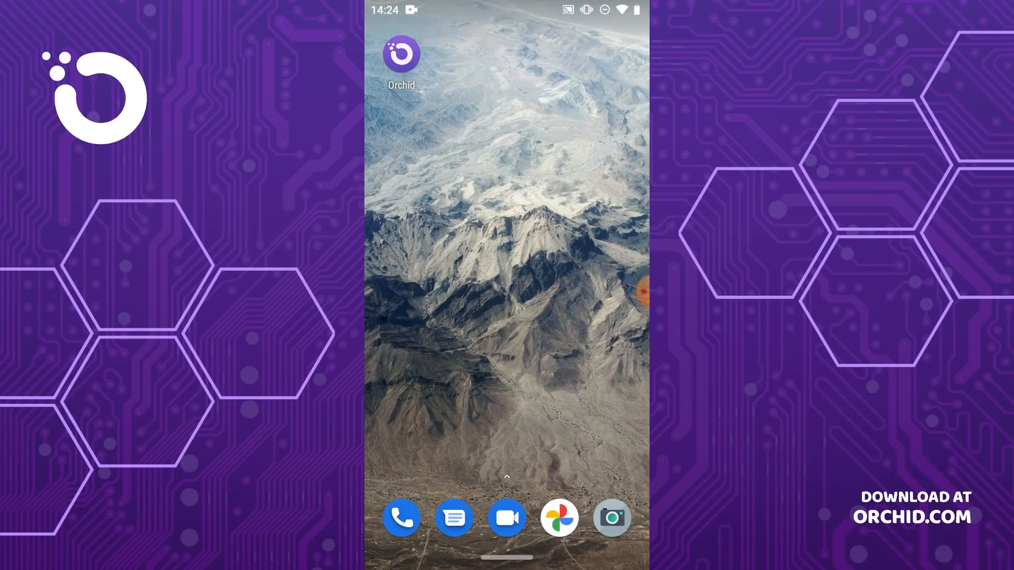
# Launch Orchid VPN and go to Manage Accounts to view the Orchid address
pyautogui.click(401, 54)
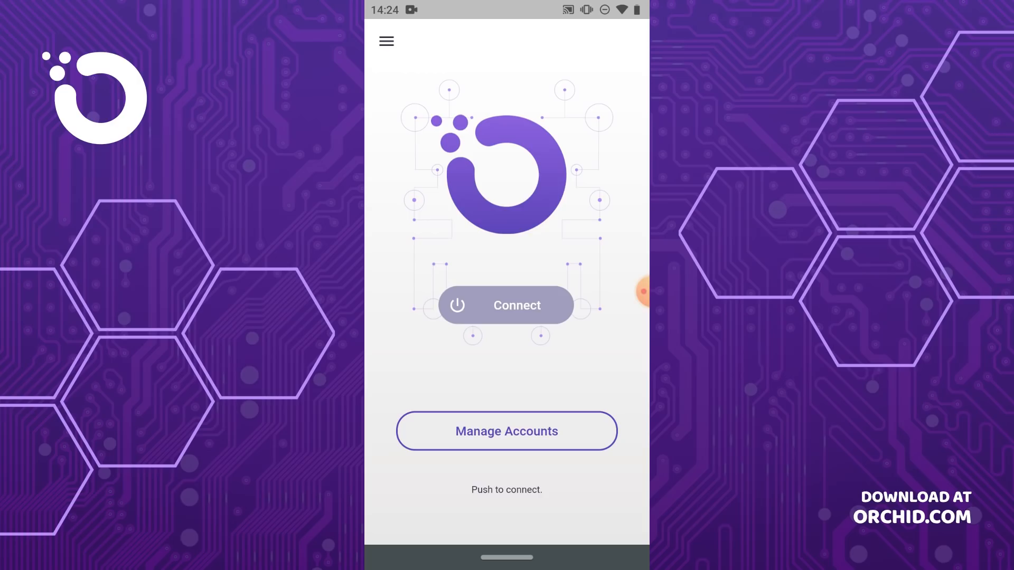
pyautogui.click(507, 431)
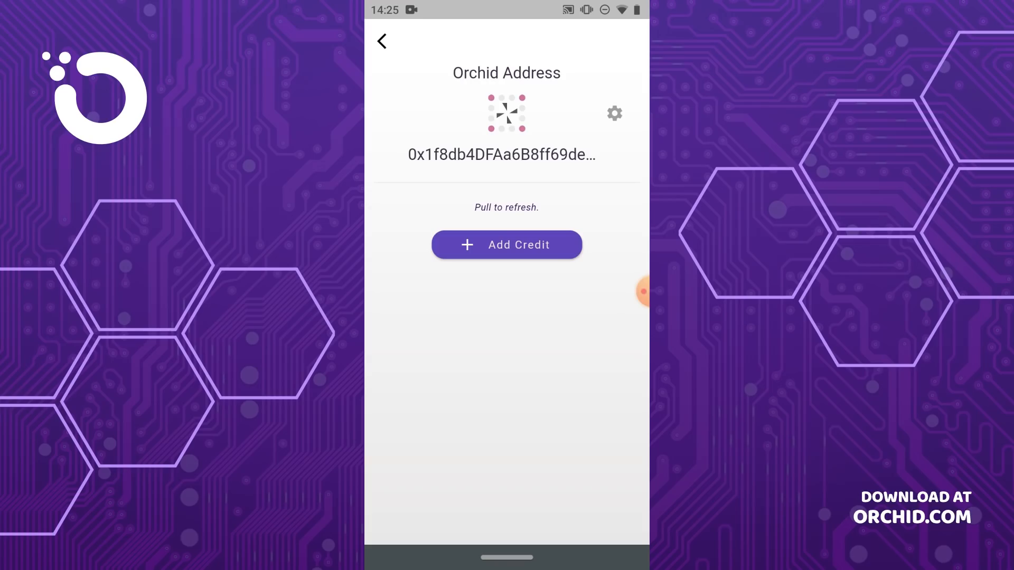
# Add credit by choosing the $1.19 'Try out Orchid' pack for Google Play checkout
pyautogui.click(507, 244)
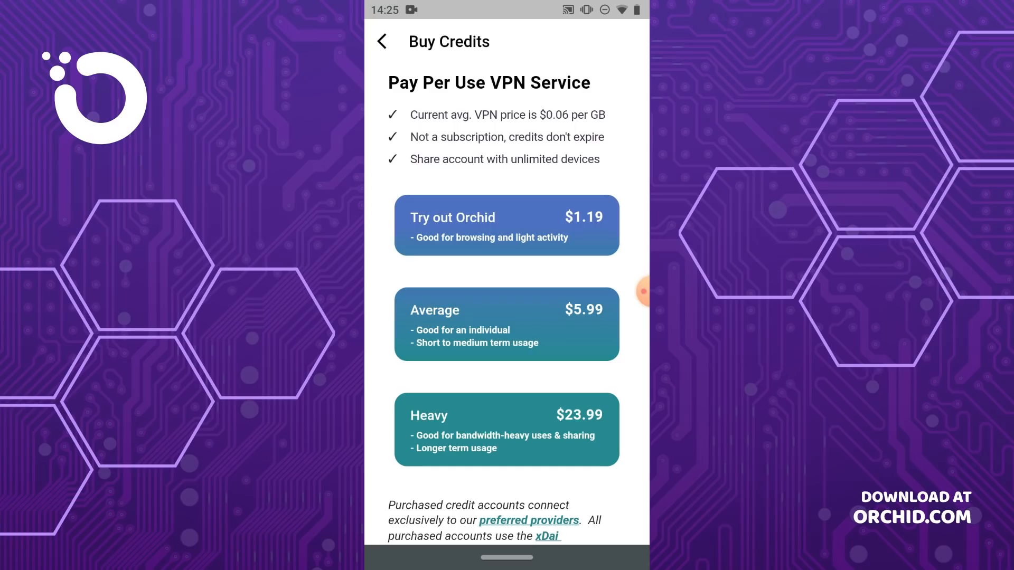
pyautogui.click(507, 225)
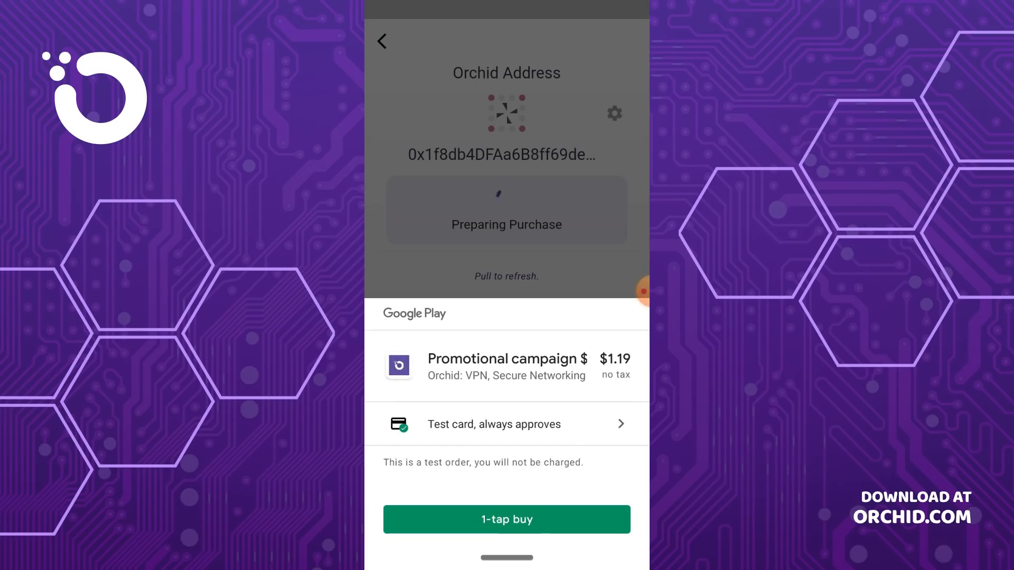
# Complete the $1.19 1-tap purchase and return home to a 0.87 xDAI balance
pyautogui.click(507, 520)
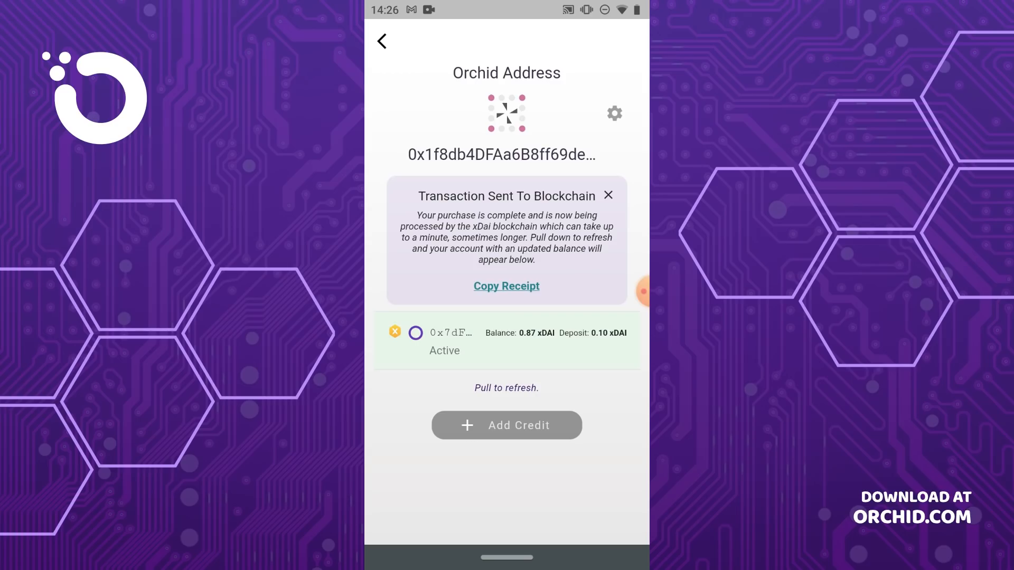
pyautogui.click(381, 40)
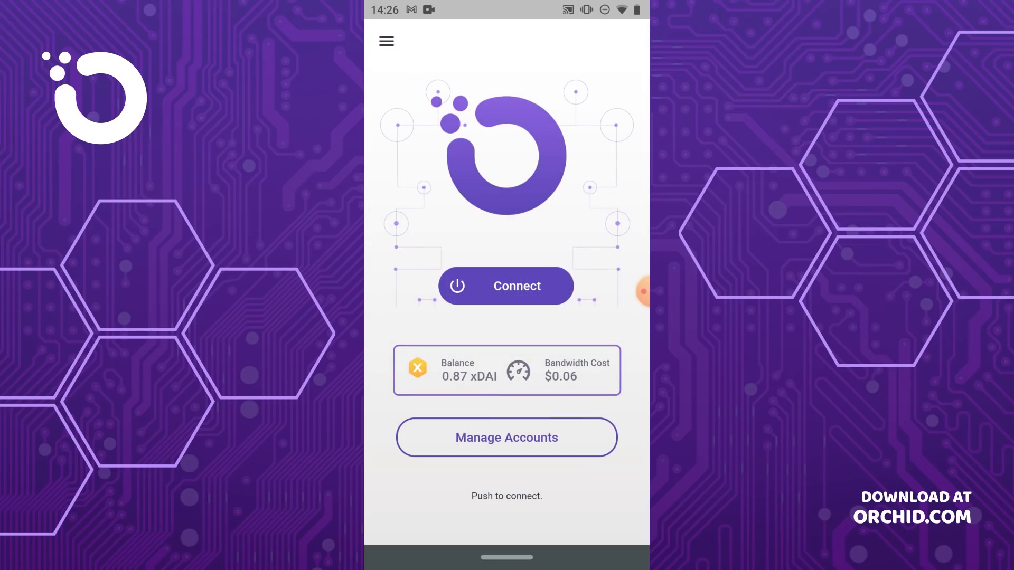
# Connect the VPN until 'Orchid is running!' appears, then open the side menu
pyautogui.click(507, 286)
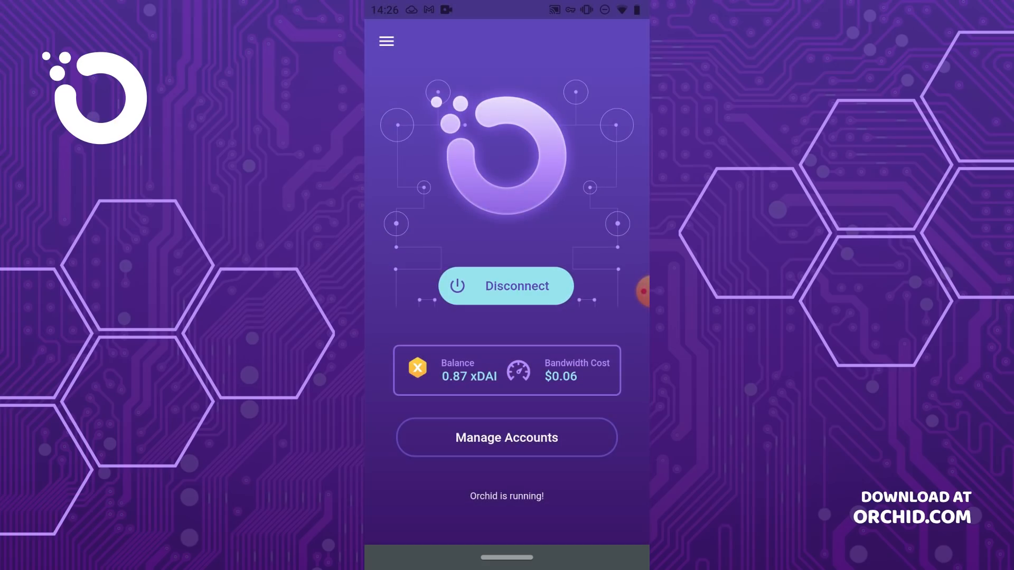
pyautogui.click(386, 41)
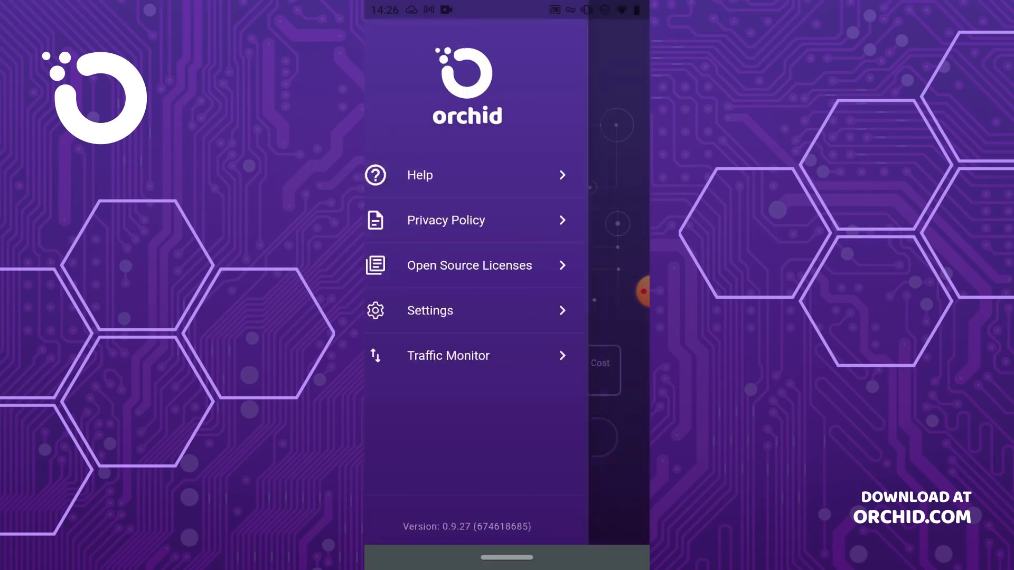
pyautogui.click(448, 355)
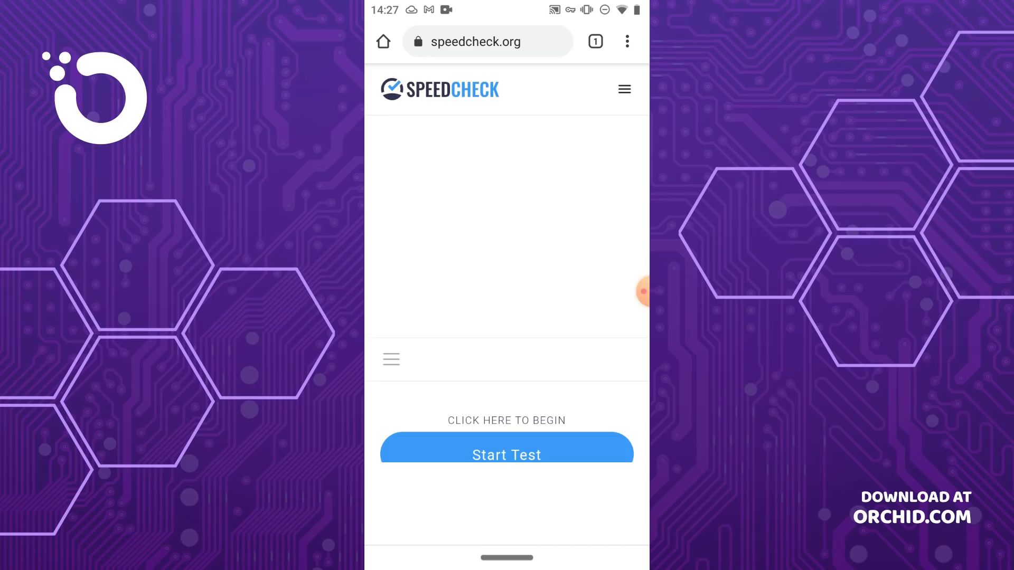
# Scroll the SpeedCheck page to read IPv4 192.200.117.74 from GorillaServers, Inc
pyautogui.scroll(-3)
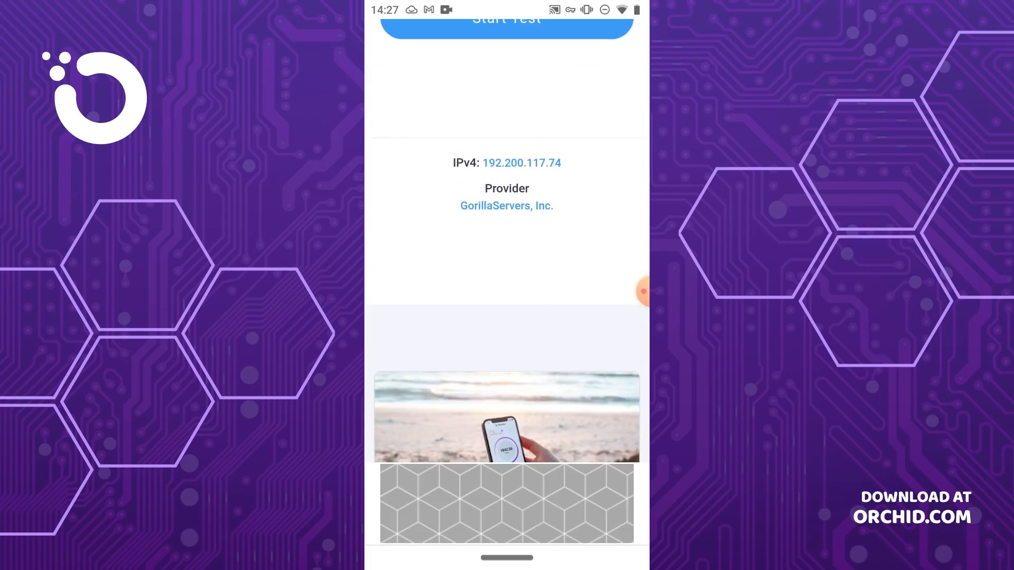
pyautogui.scroll(-3)
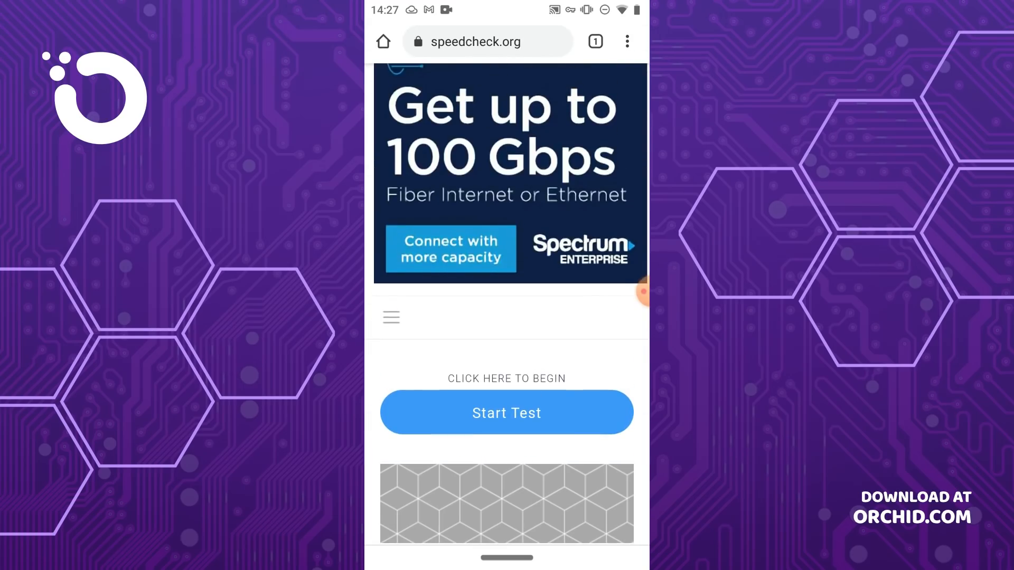
# Load orchid.com in Chrome from the address bar suggestion and close its navigation menu
pyautogui.click(485, 41)
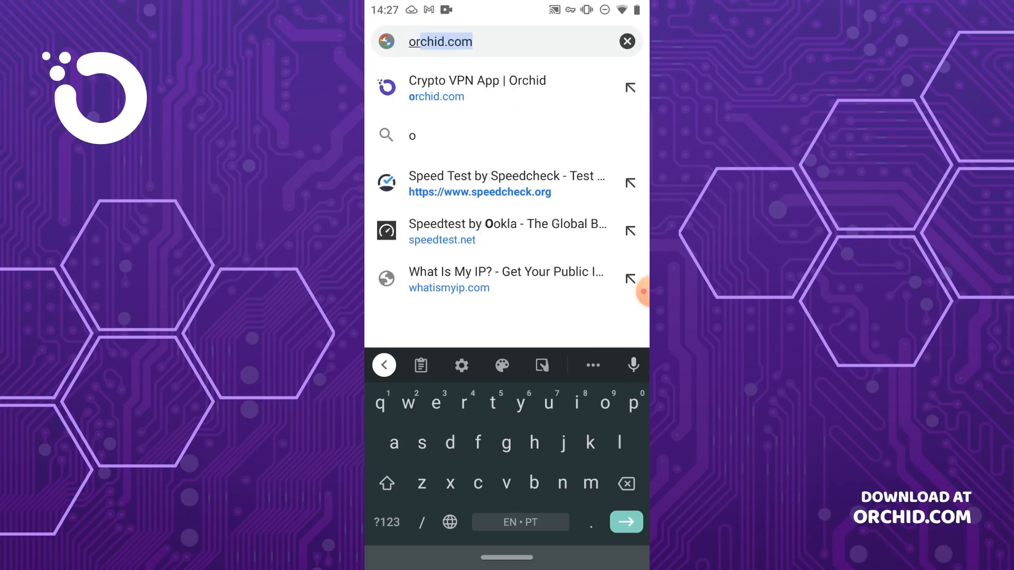
pyautogui.click(477, 88)
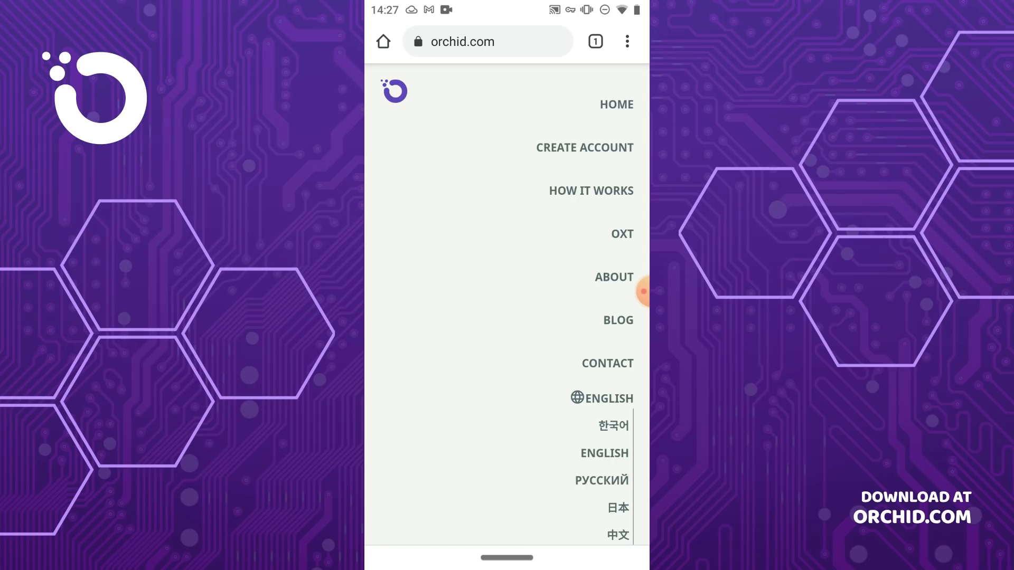
pyautogui.click(623, 89)
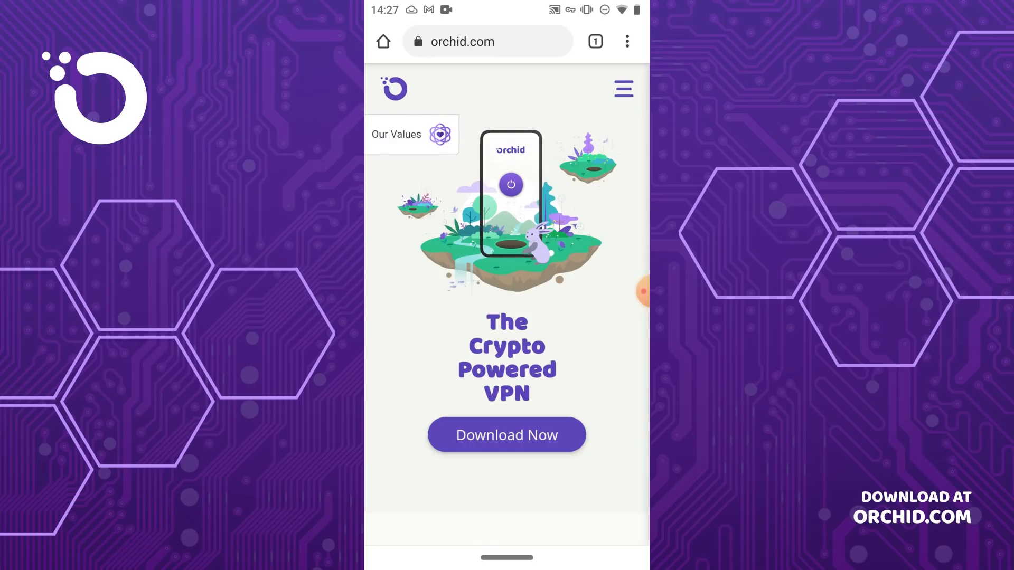